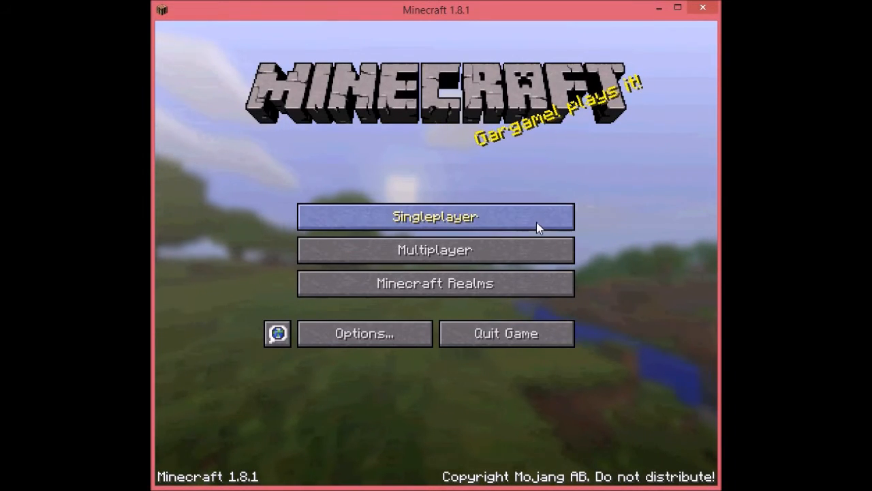
# - Open the Singleplayer world list from the title screen
pyautogui.click(435, 217)
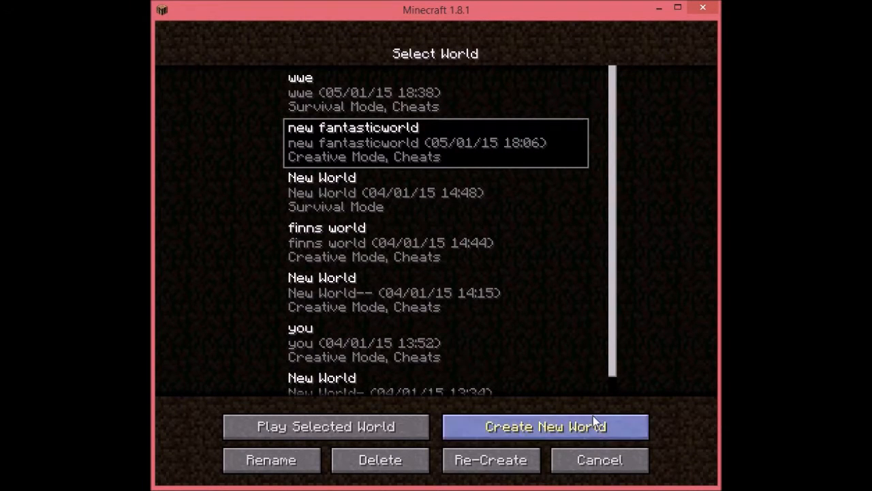
# - Start creating a new world and load into the flat creative world
pyautogui.click(323, 426)
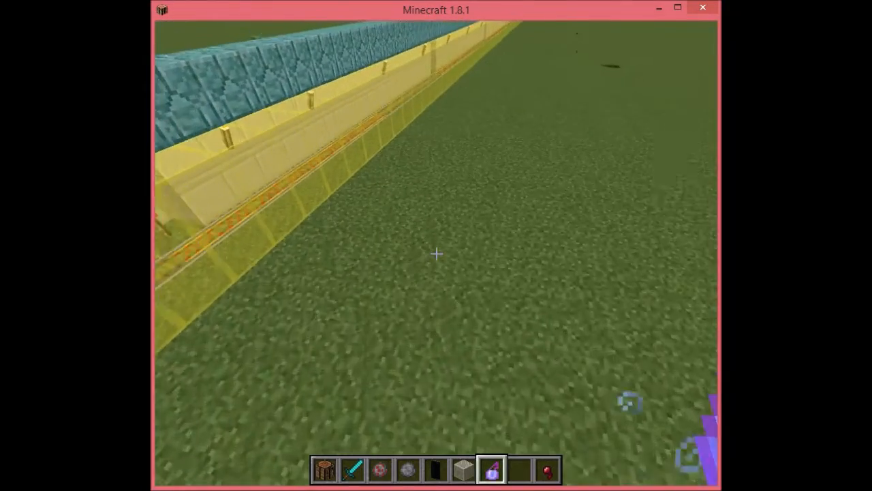
# - Browse the Miscellaneous, Redstone, Decoration and Transportation creative tabs
pyautogui.press('e')
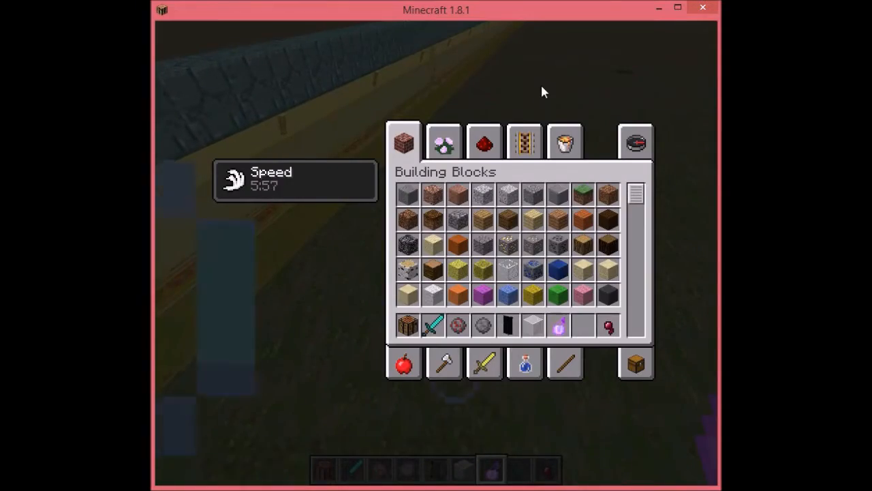
pyautogui.click(564, 141)
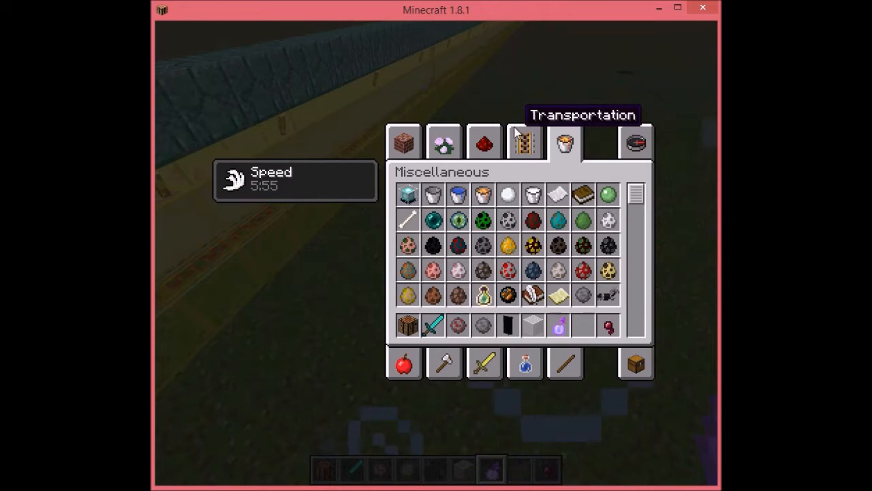
pyautogui.click(485, 142)
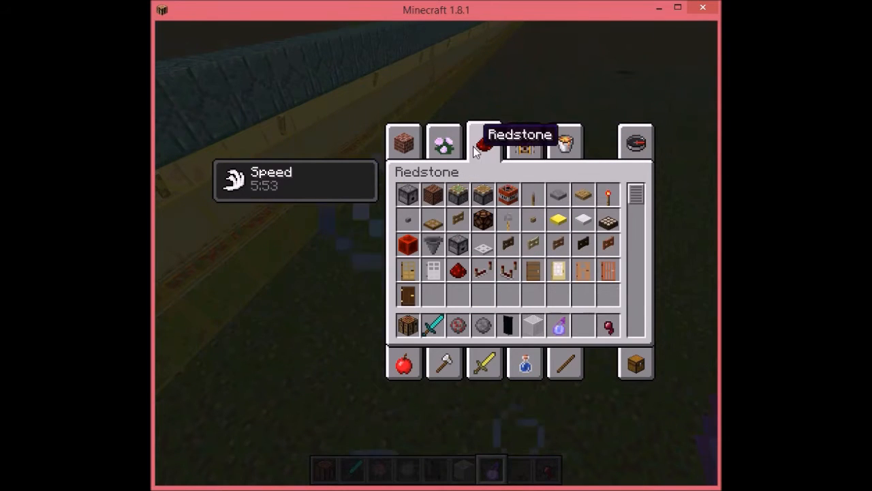
pyautogui.click(442, 141)
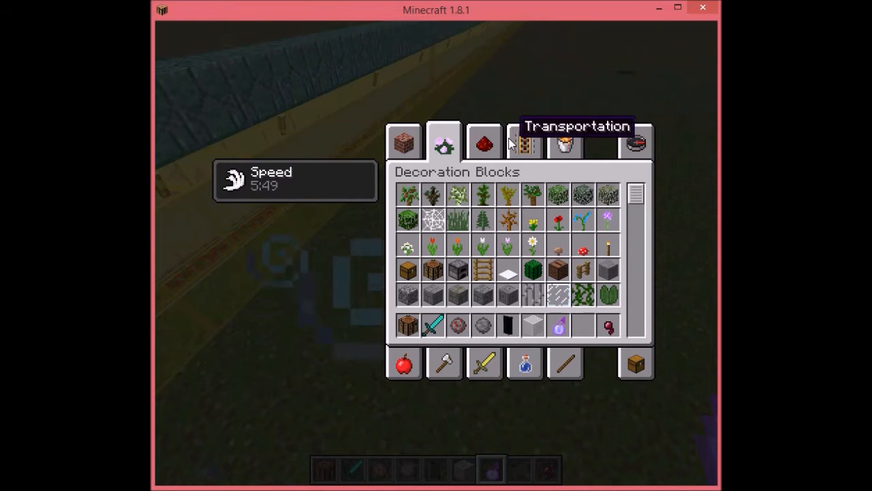
pyautogui.click(481, 141)
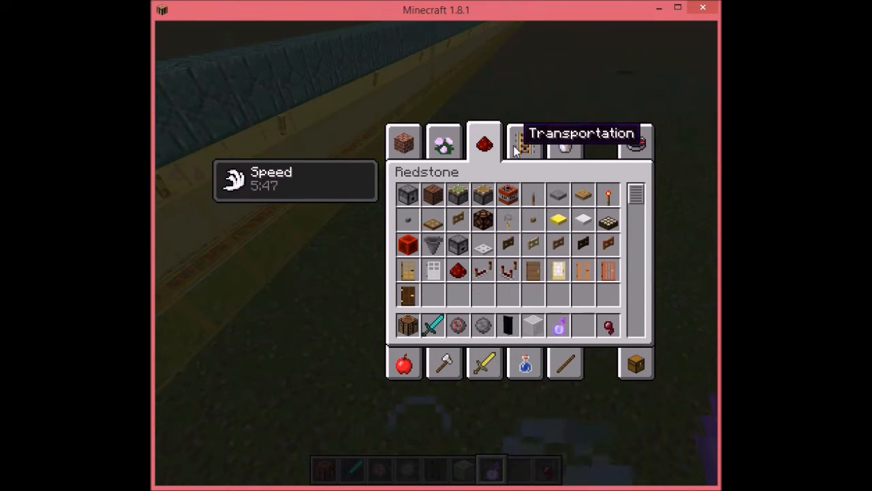
pyautogui.click(523, 142)
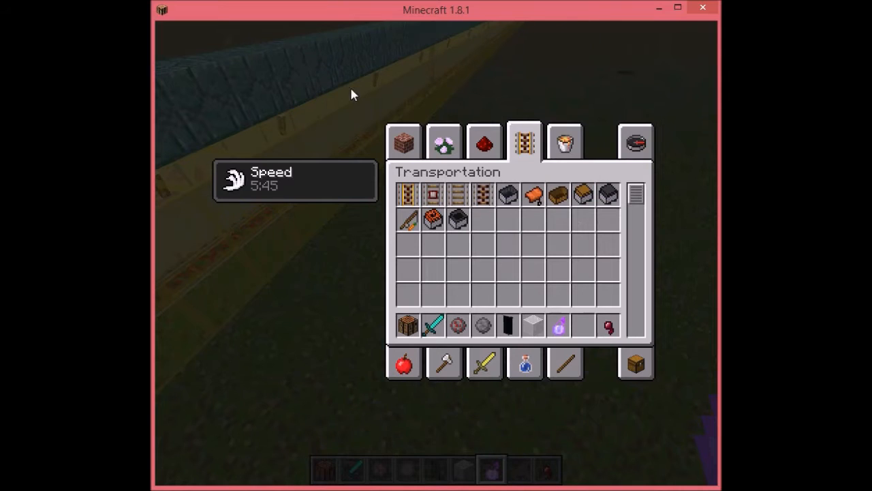
# - Scroll Building Blocks, check Decoration Blocks for leaves, then close the inventory
pyautogui.click(403, 140)
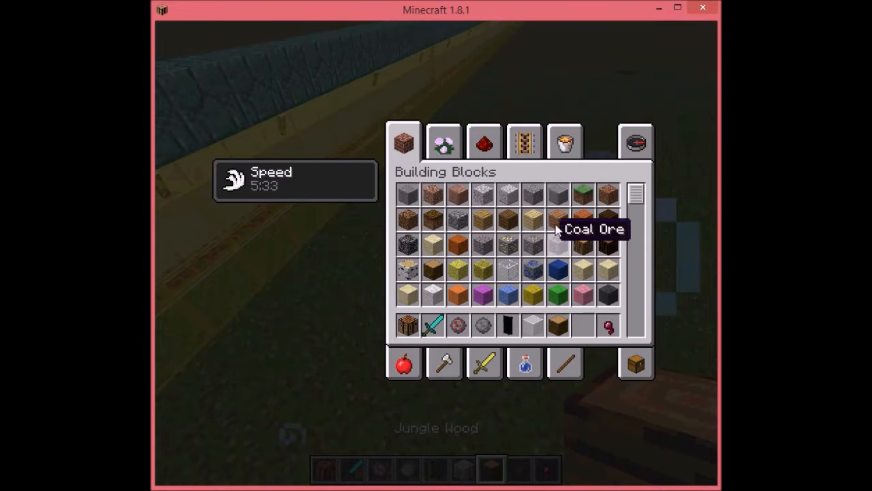
pyautogui.scroll(-3)
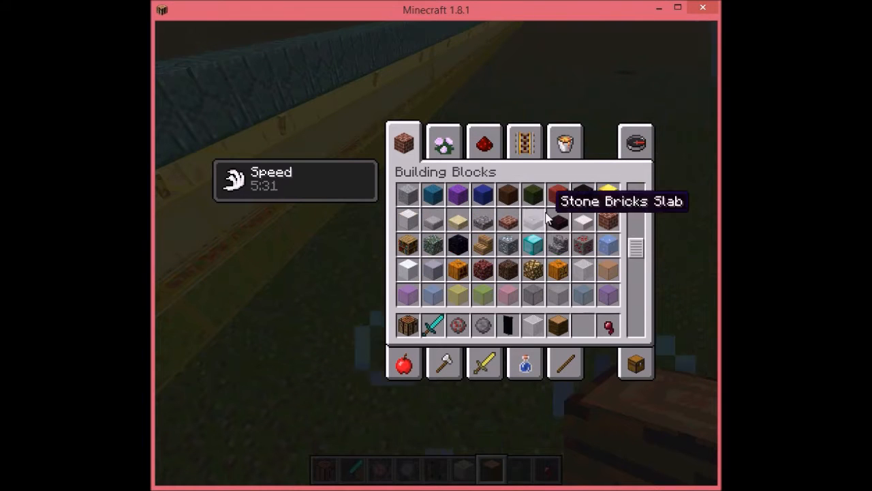
pyautogui.scroll(-3)
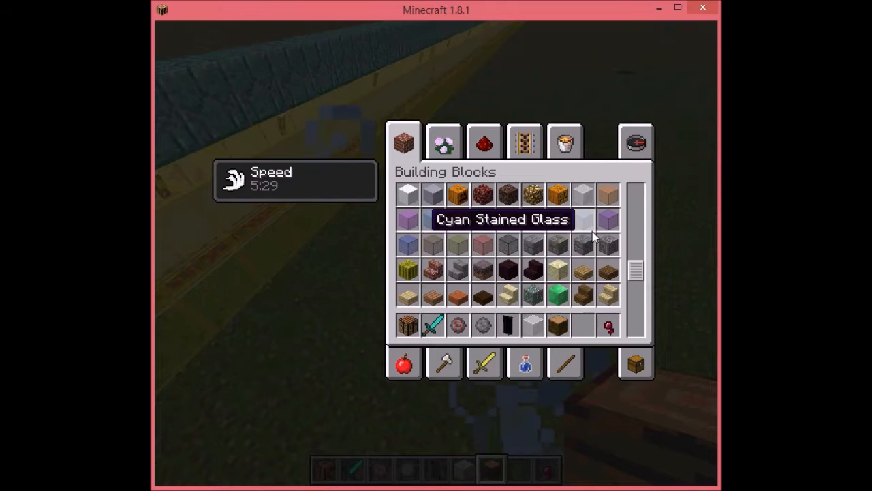
pyautogui.scroll(-3)
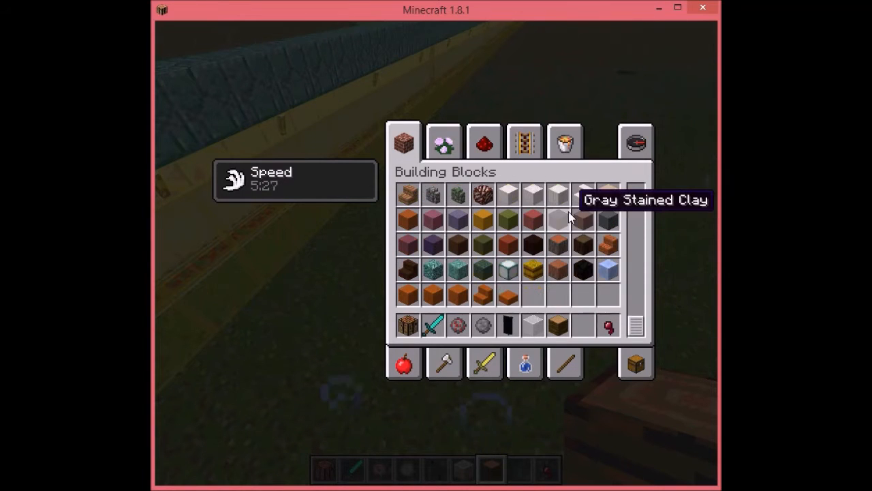
pyautogui.click(443, 141)
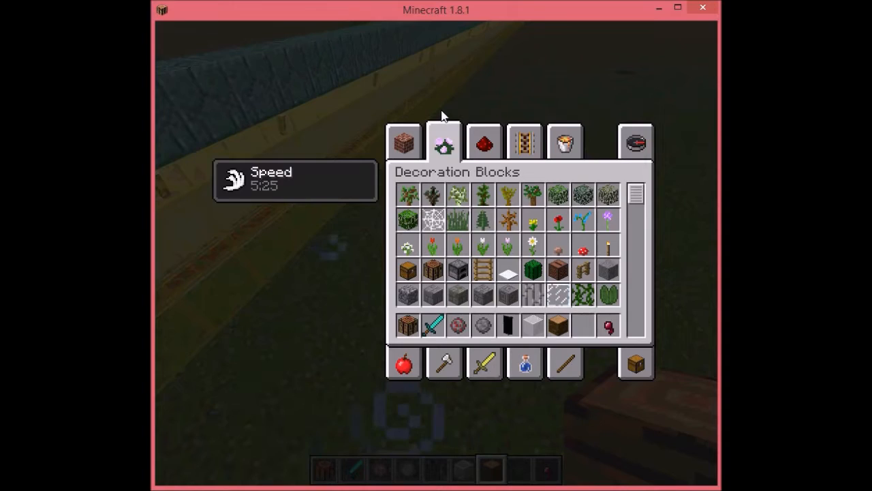
pyautogui.moveTo(550, 196)
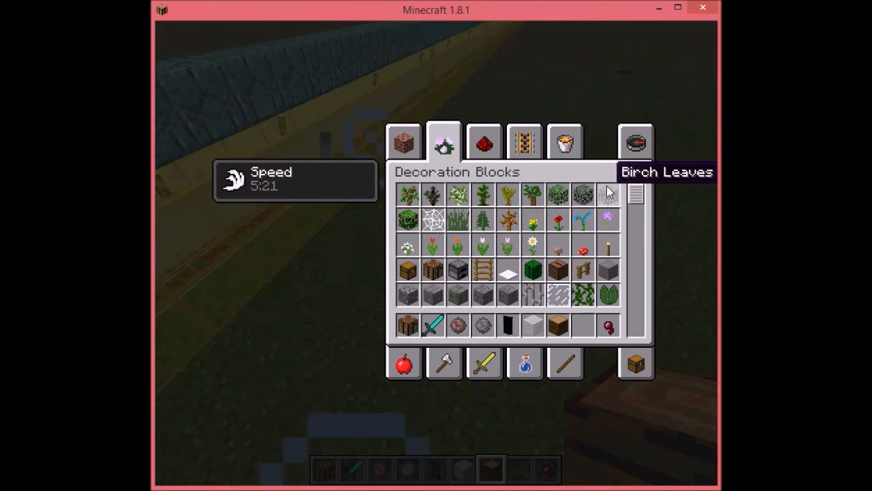
pyautogui.moveTo(500, 368)
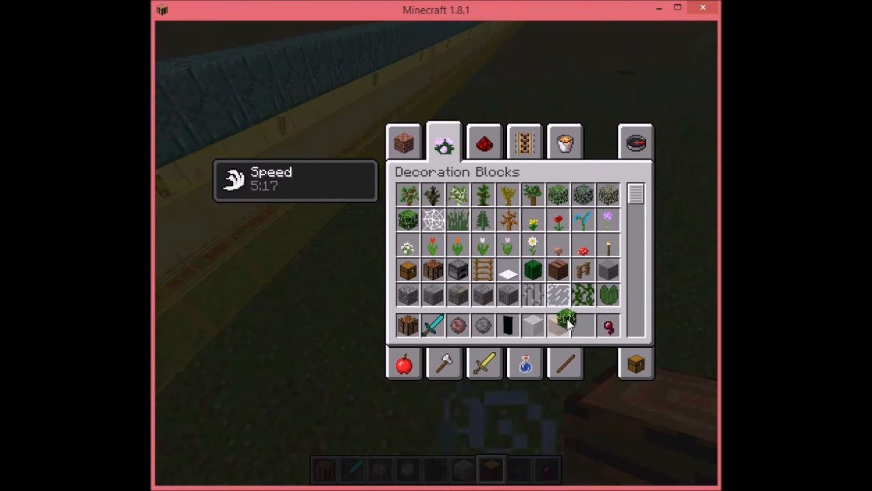
pyautogui.moveTo(584, 338)
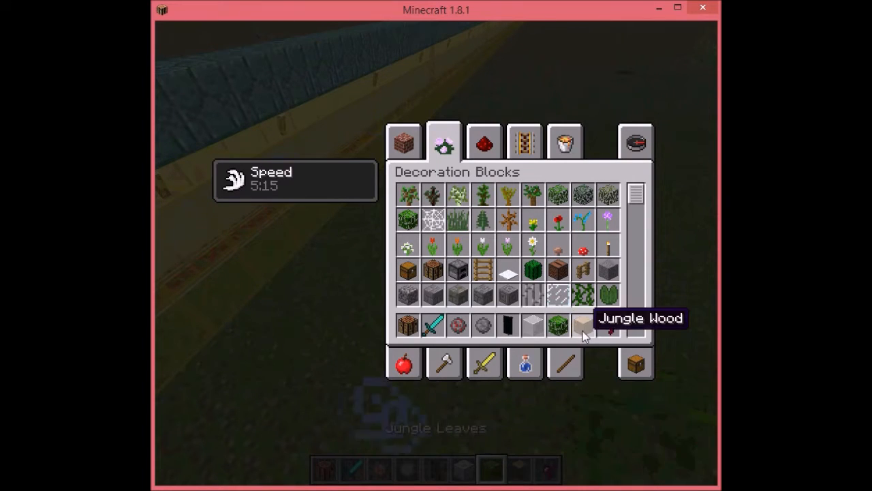
pyautogui.press('Escape')
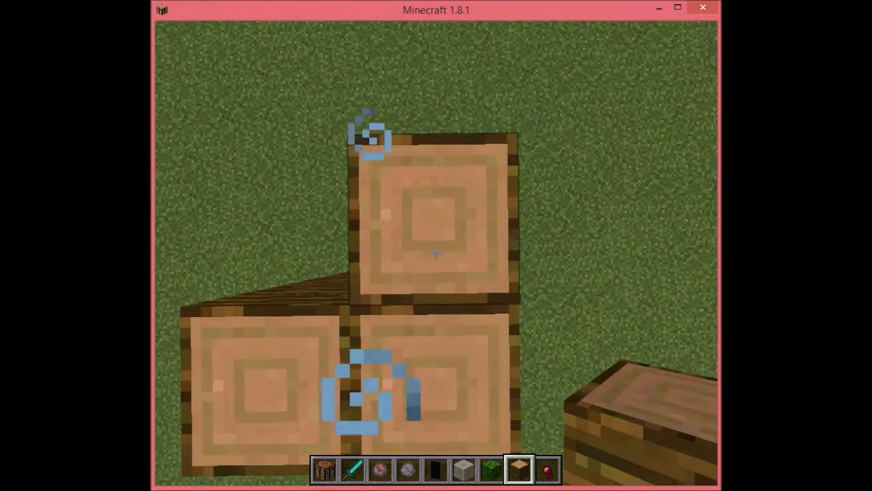
pyautogui.press('e')
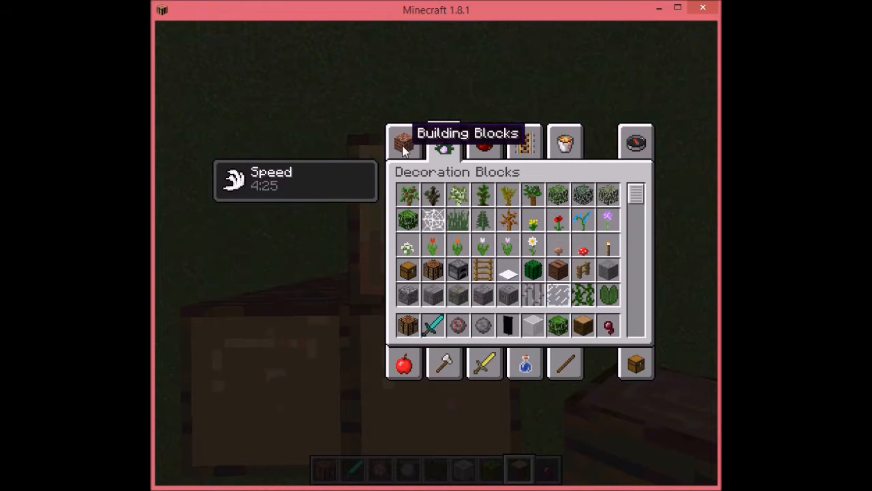
pyautogui.press('Escape')
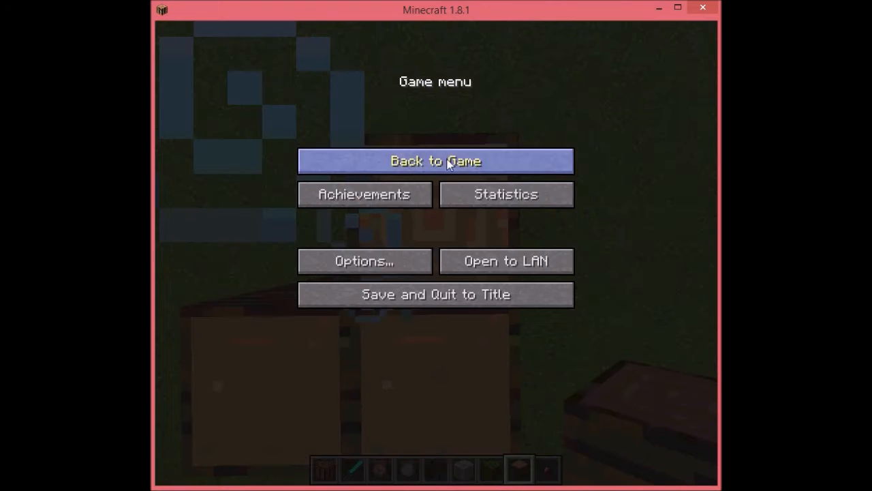
pyautogui.click(364, 261)
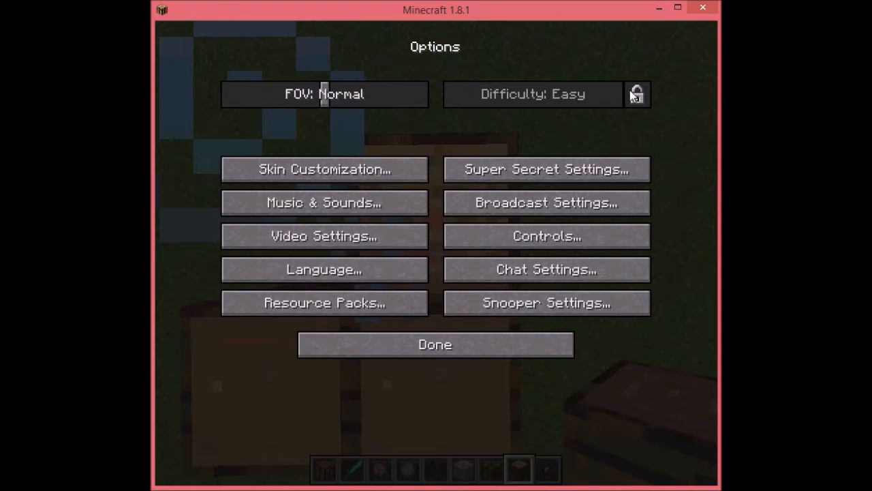
pyautogui.moveTo(497, 345)
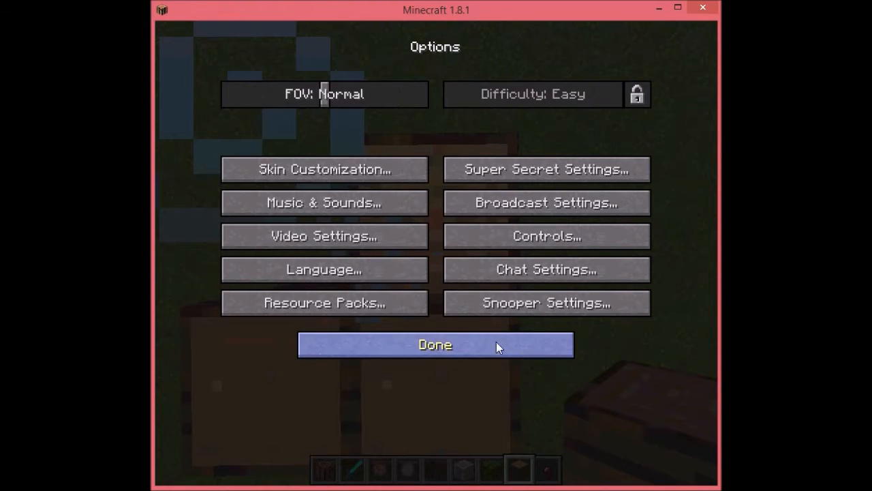
pyautogui.click(435, 345)
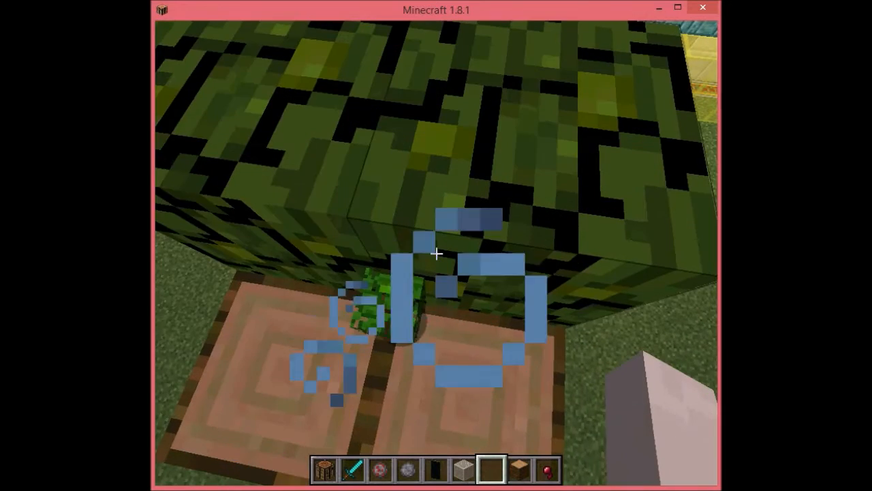
# - Briefly open the inventory and close it again while building the leaf canopy
pyautogui.press('e')
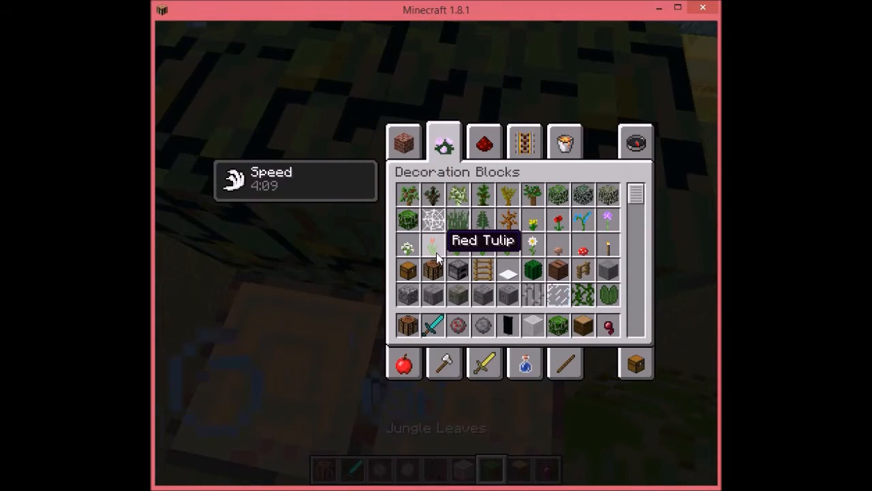
pyautogui.press('Escape')
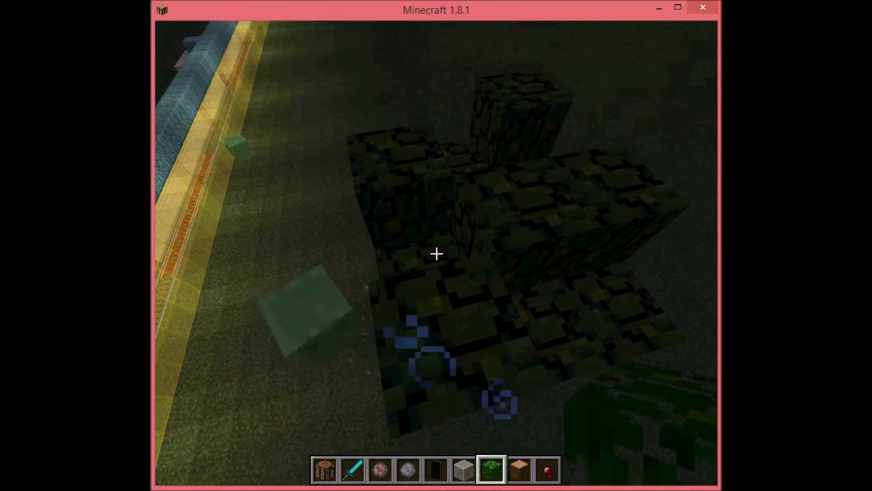
pyautogui.moveTo(436, 253)
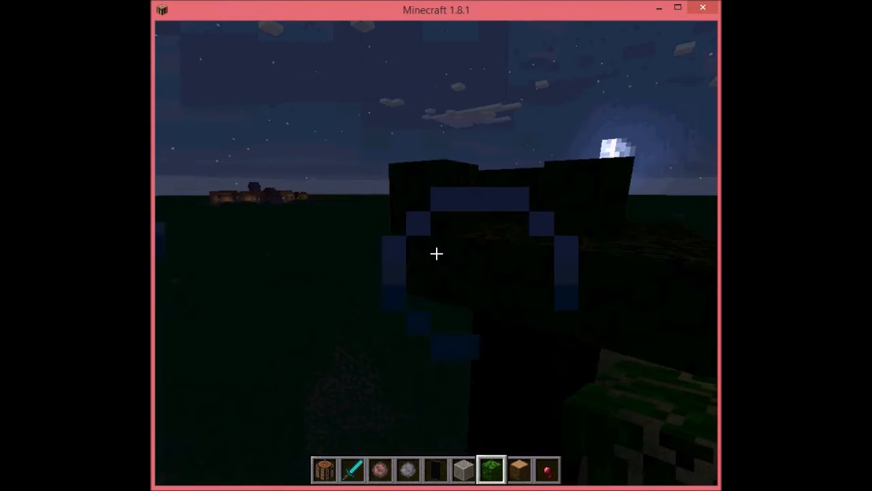
pyautogui.moveTo(436, 254)
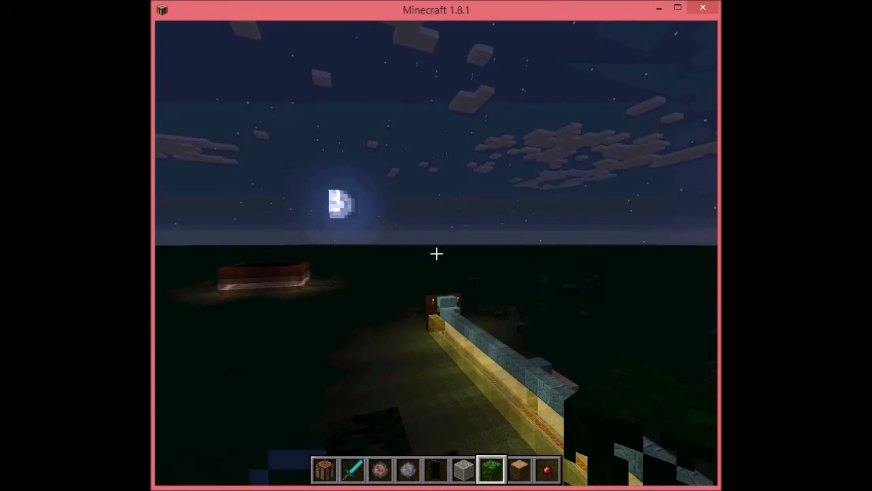
pyautogui.moveTo(437, 254)
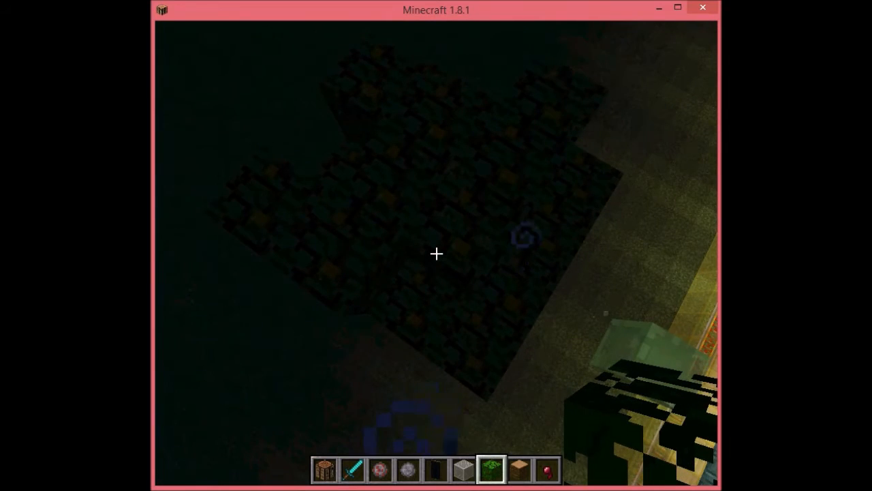
# - Get a Splash Potion of Night Vision from the creative inventory
pyautogui.press('e')
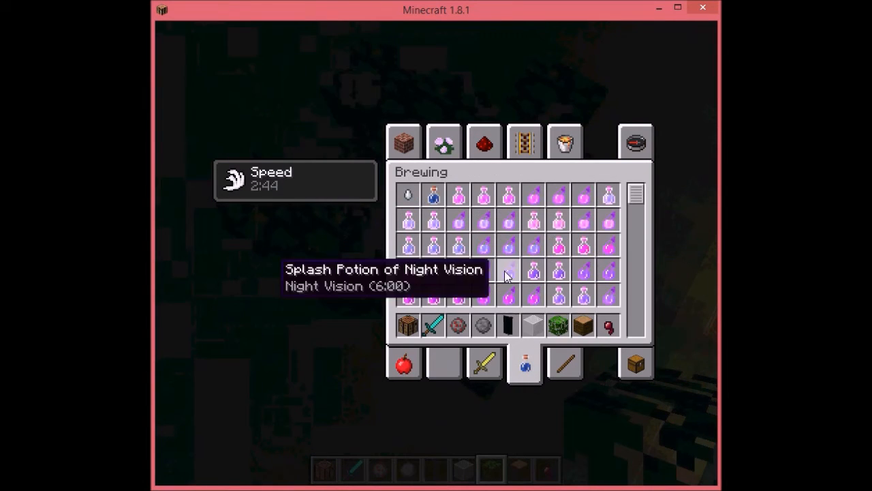
pyautogui.moveTo(501, 244)
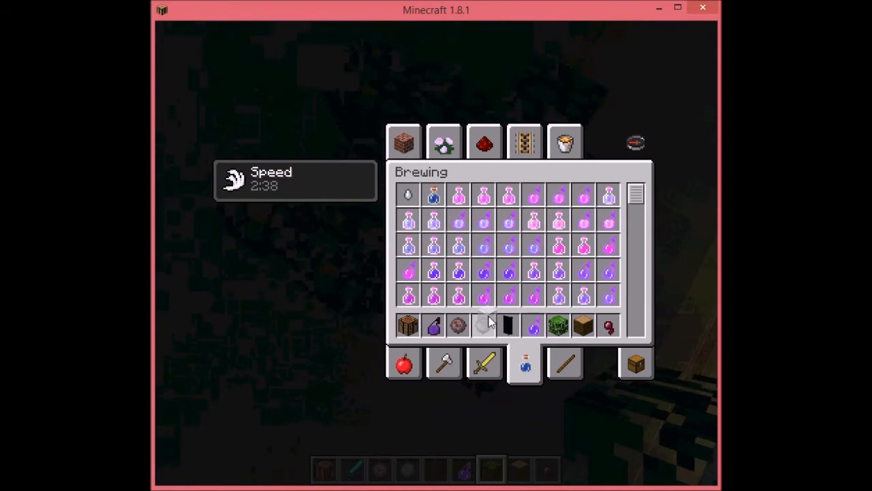
pyautogui.press('Escape')
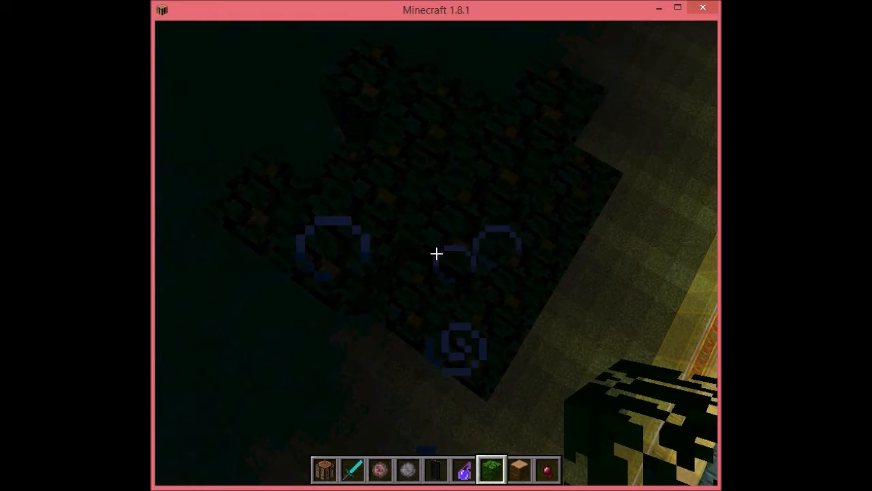